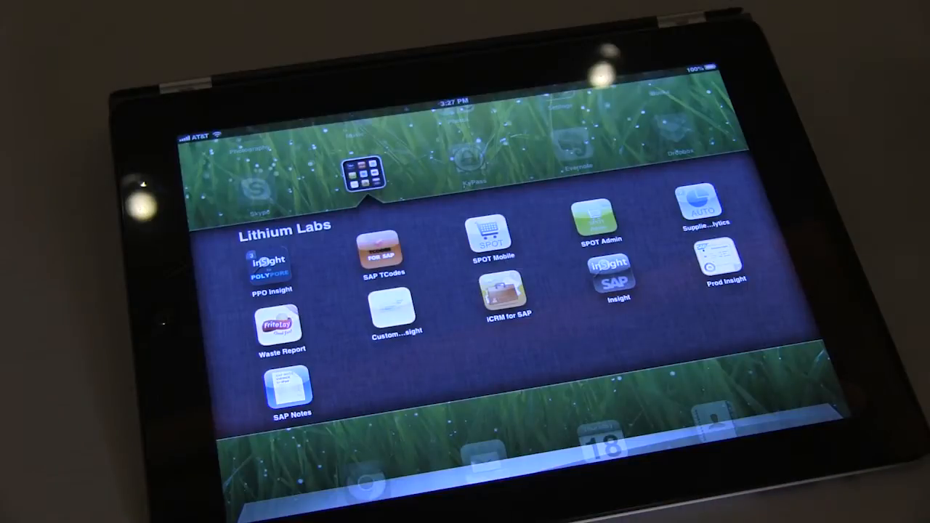
# Launch the Prod Insight app from the Lithium Labs folder
pyautogui.click(717, 262)
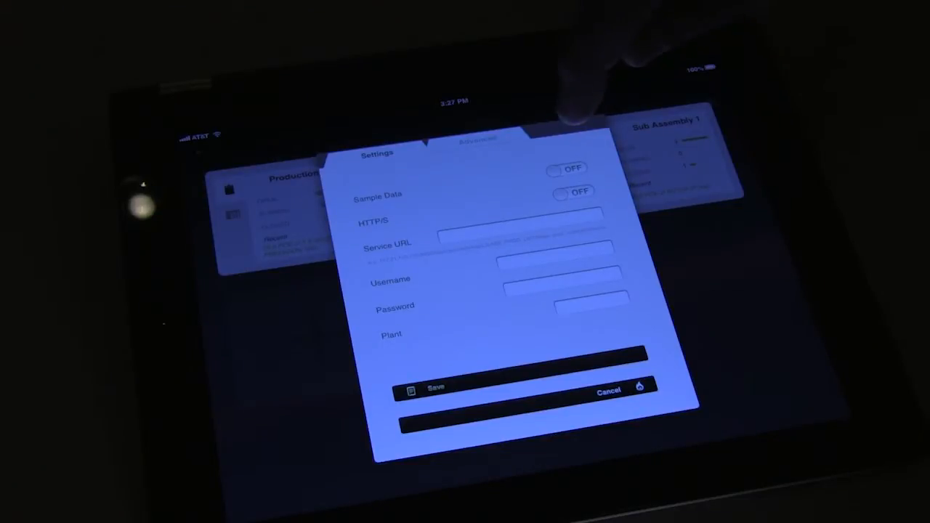
# Switch Sample Data on in Settings and save it
pyautogui.click(573, 169)
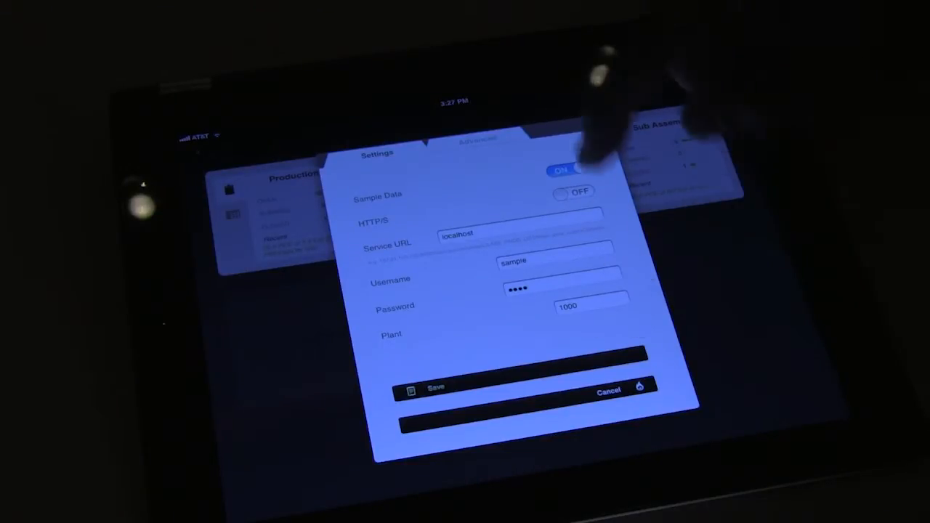
pyautogui.click(474, 139)
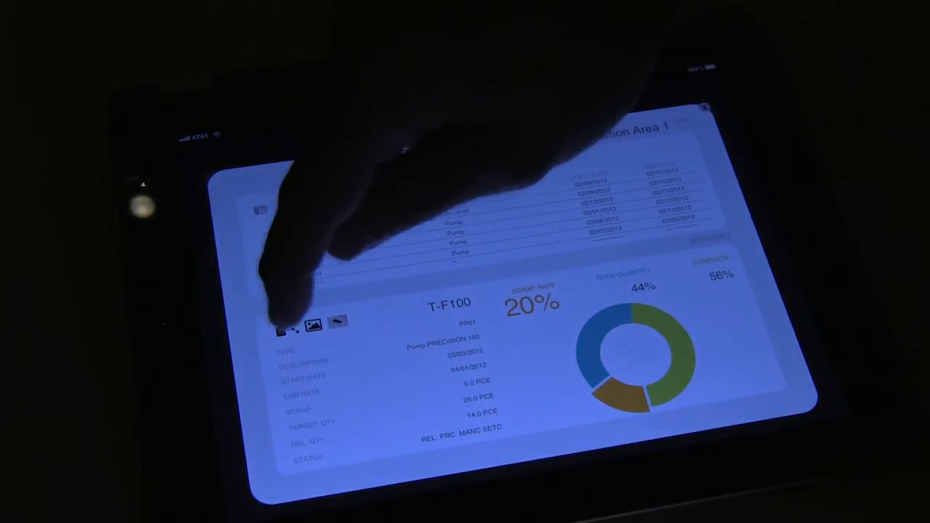
# Open the notes sheet for production order T-F100 from its details panel
pyautogui.click(282, 327)
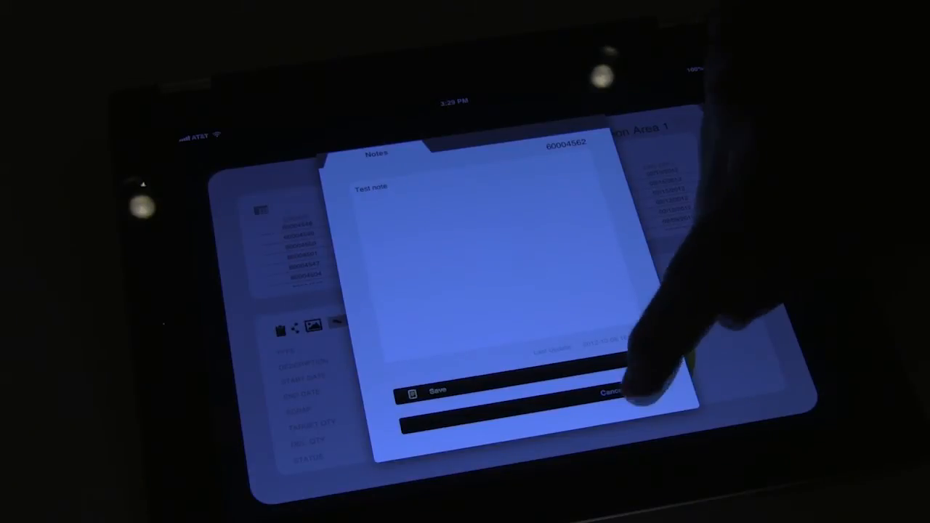
# Save the note 'Test note' on order 60004562
pyautogui.click(614, 391)
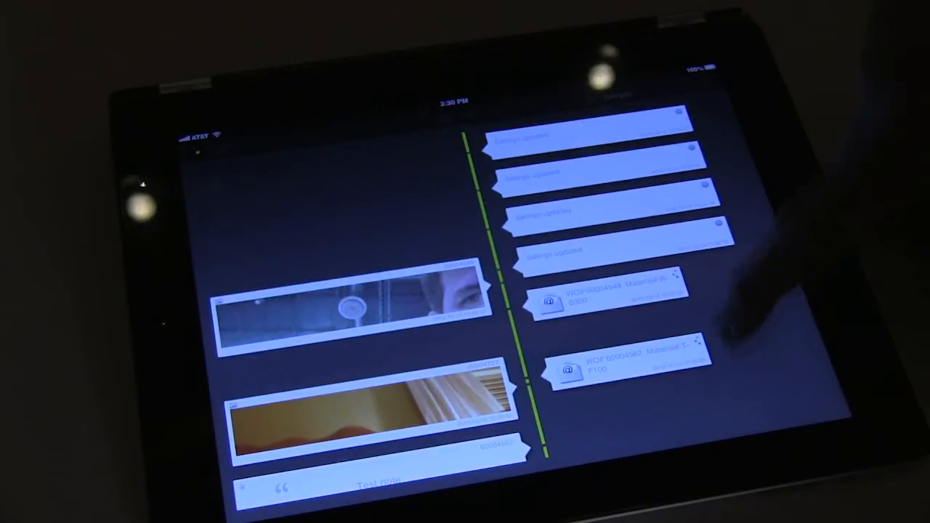
# Scroll the activity timeline down past the Test note to older entries
pyautogui.scroll(-3)
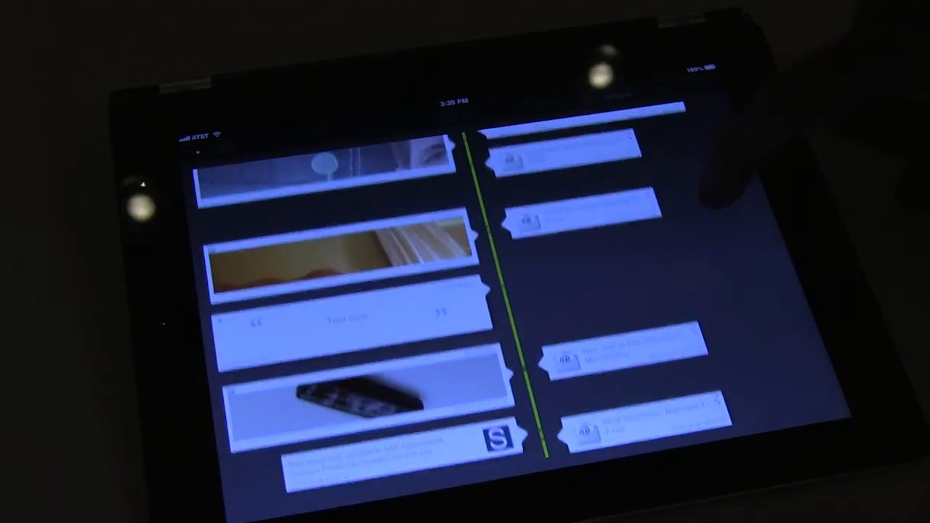